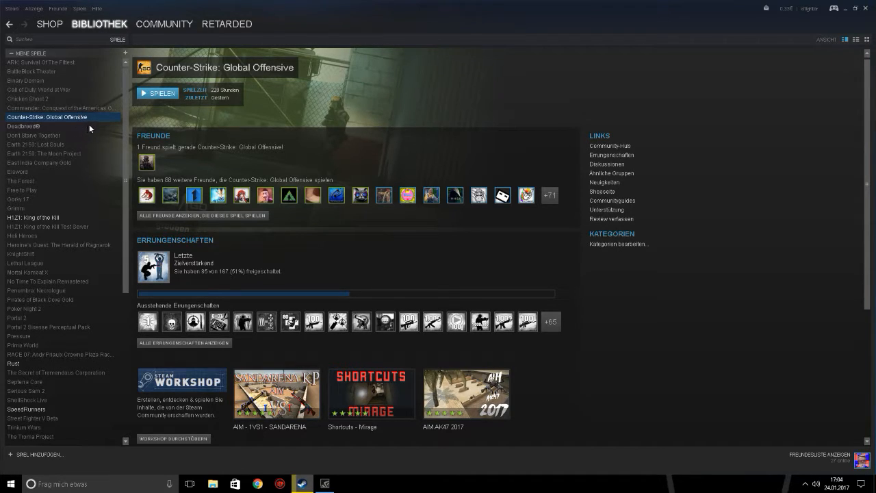
mouse_move(71, 141)
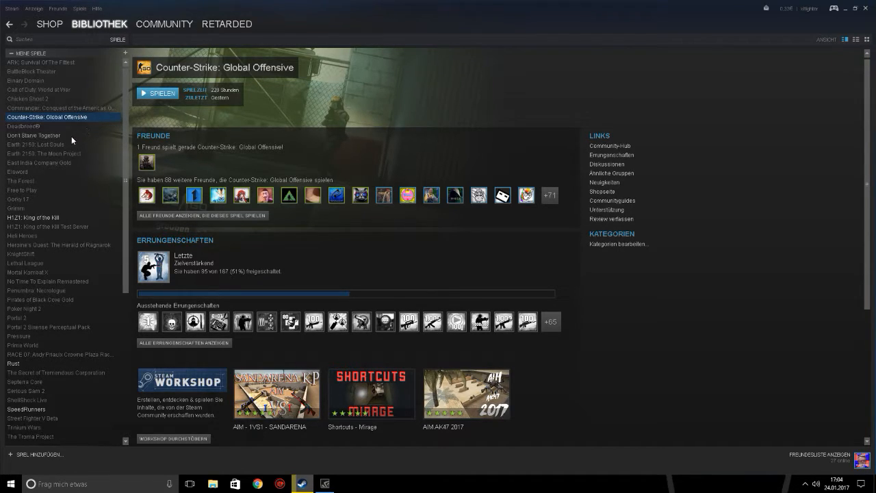
- Show the library page for Commander: Conquest of the Americas Gold
click(58, 106)
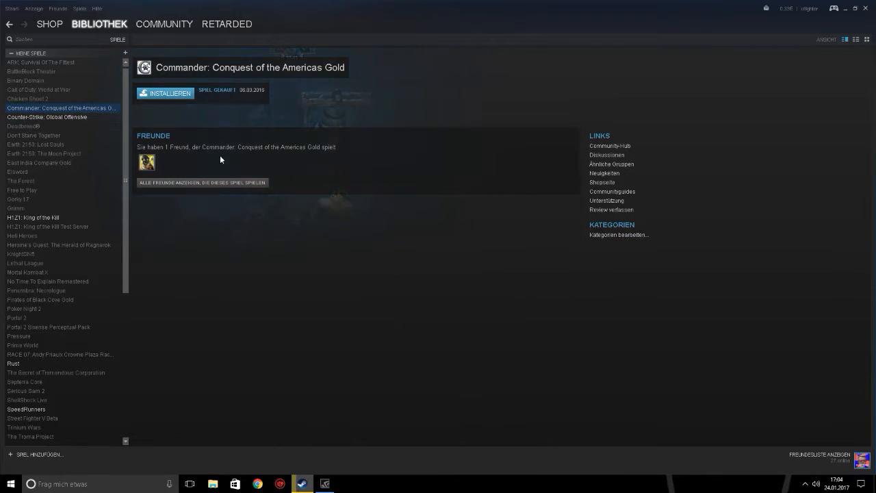
click(49, 24)
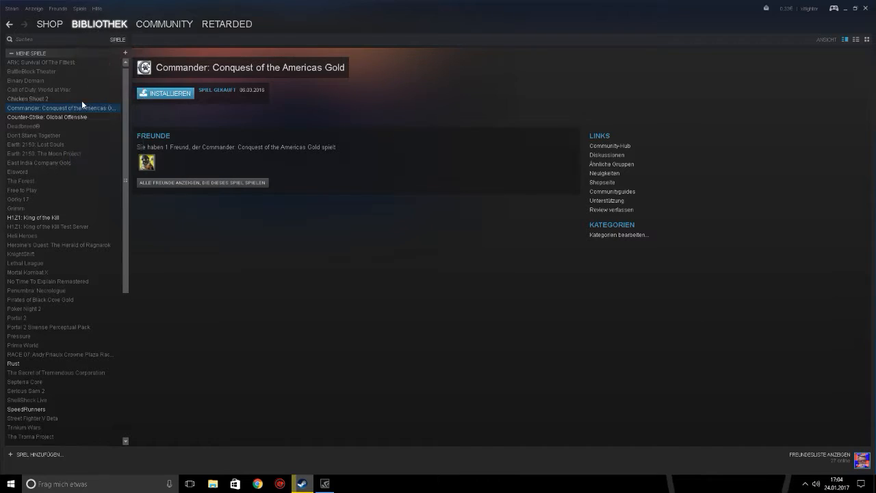
- Open Eigenschaften (Properties) for Counter-Strike: Global Offensive from its context menu
right_click(47, 117)
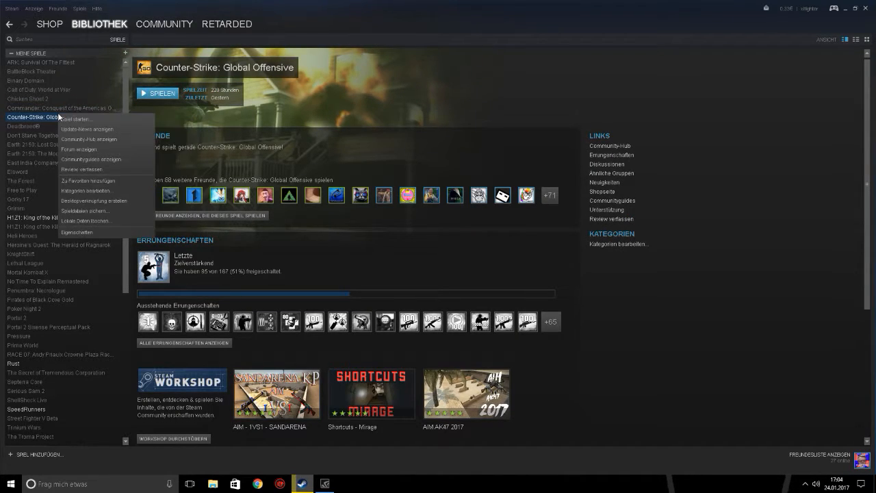
mouse_move(76, 232)
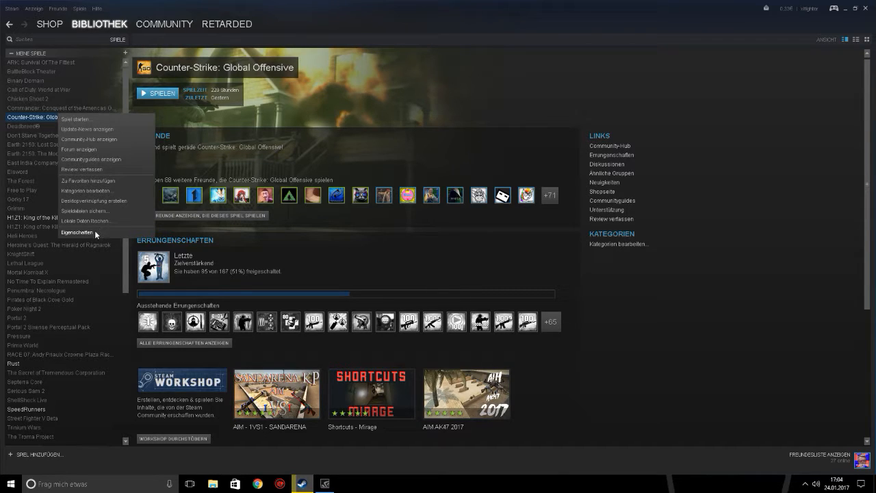
click(76, 232)
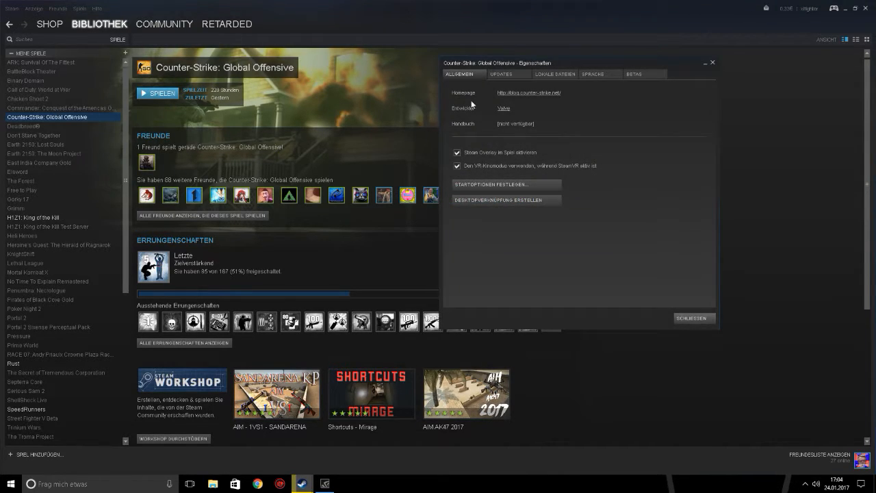
mouse_move(505, 184)
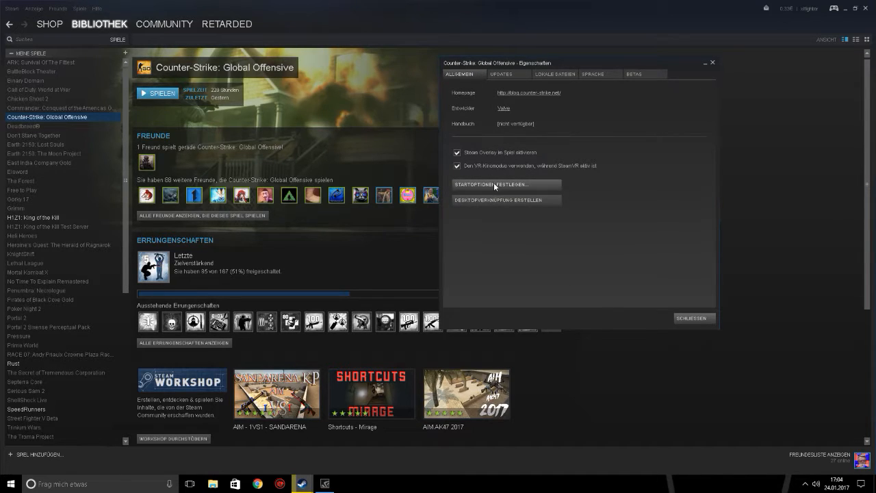
- Open 'Startoptionen festlegen…' and select the existing -novid -high options line, then reach for Windows Start
click(491, 183)
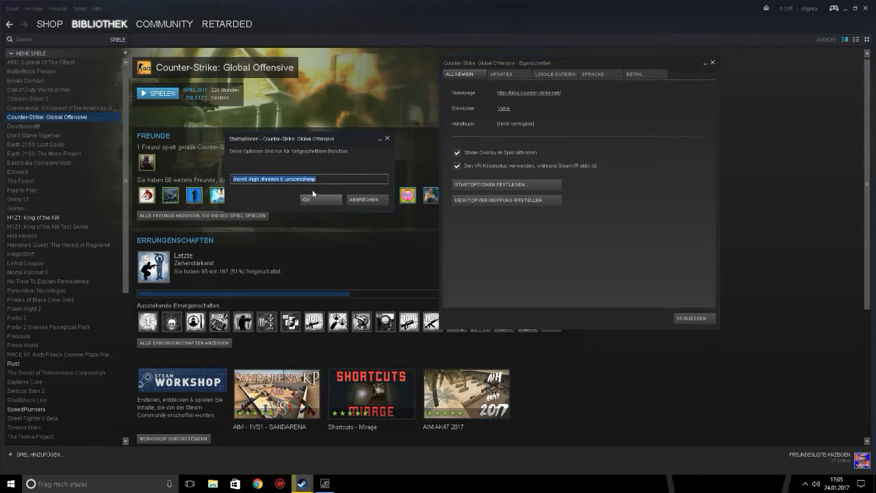
click(358, 181)
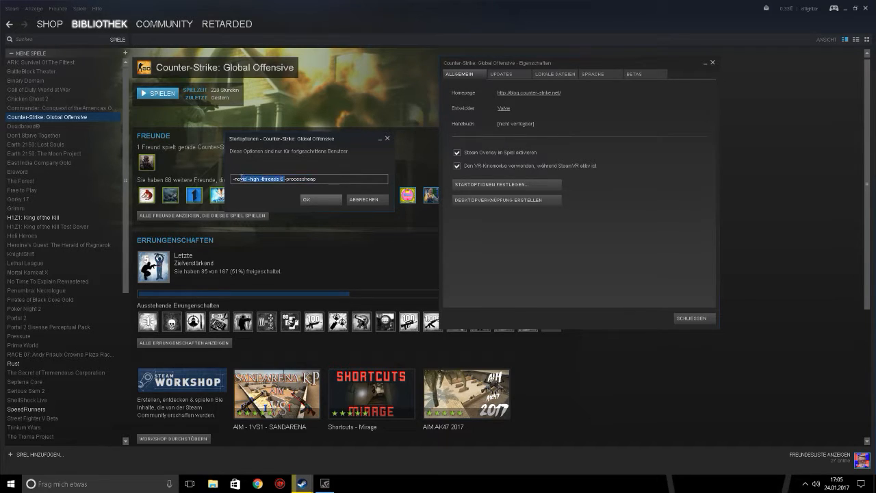
triple_click(308, 178)
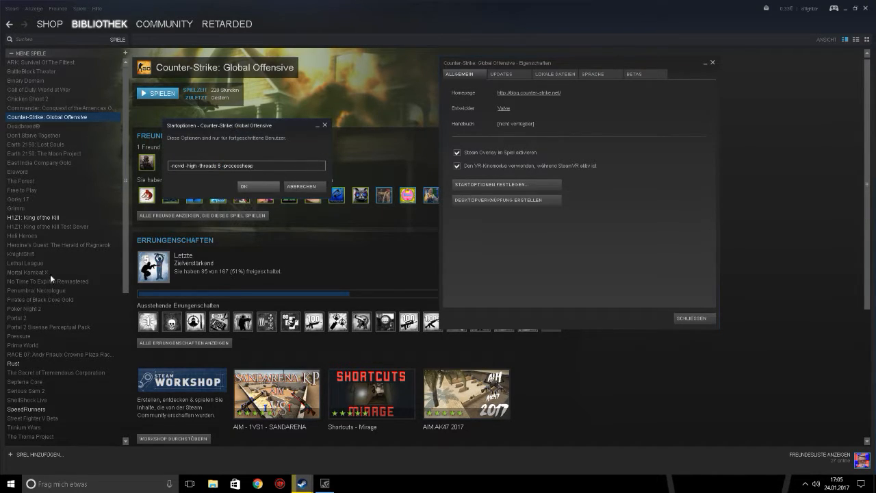
click(10, 484)
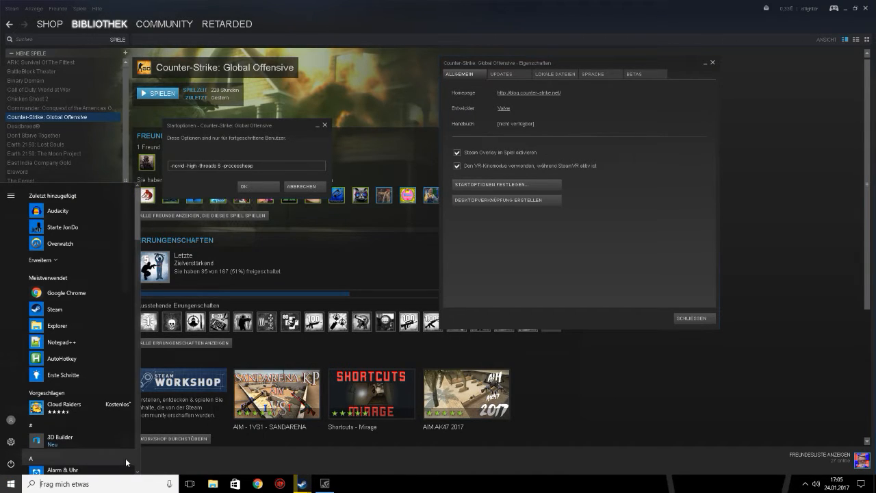
- Search Start for 'comput' and open the system properties of Dieser PC
text(comput)
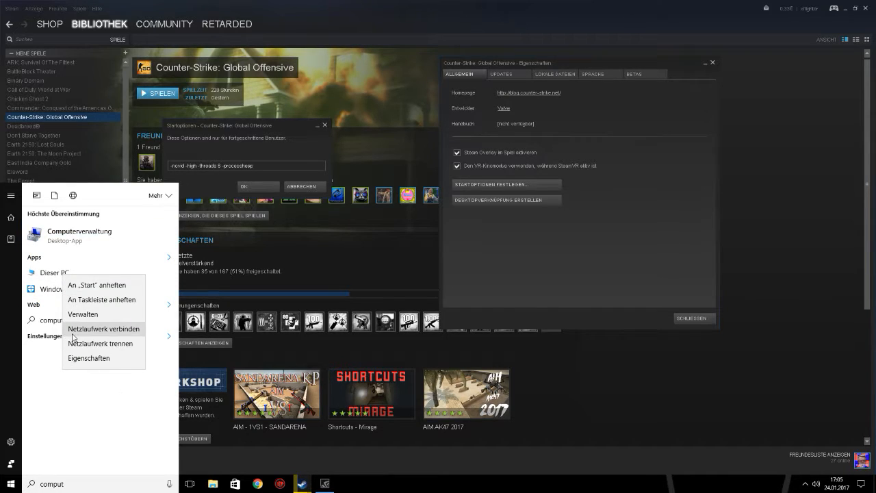
mouse_move(87, 359)
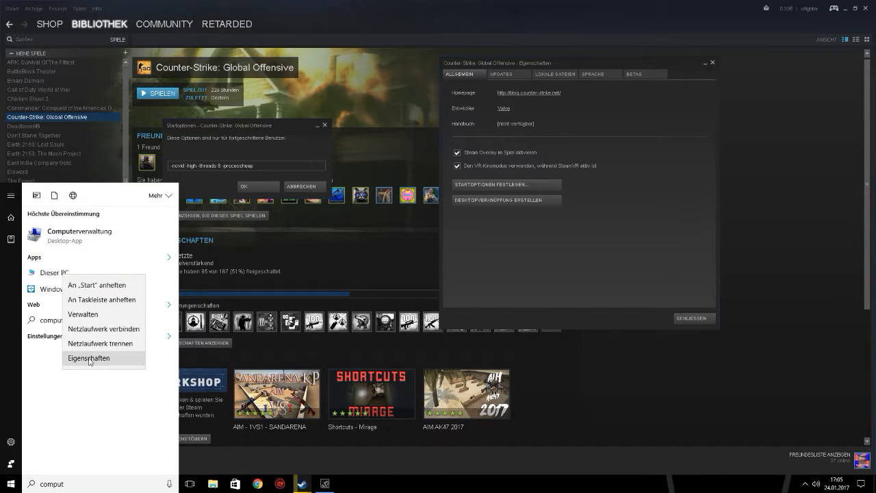
click(89, 357)
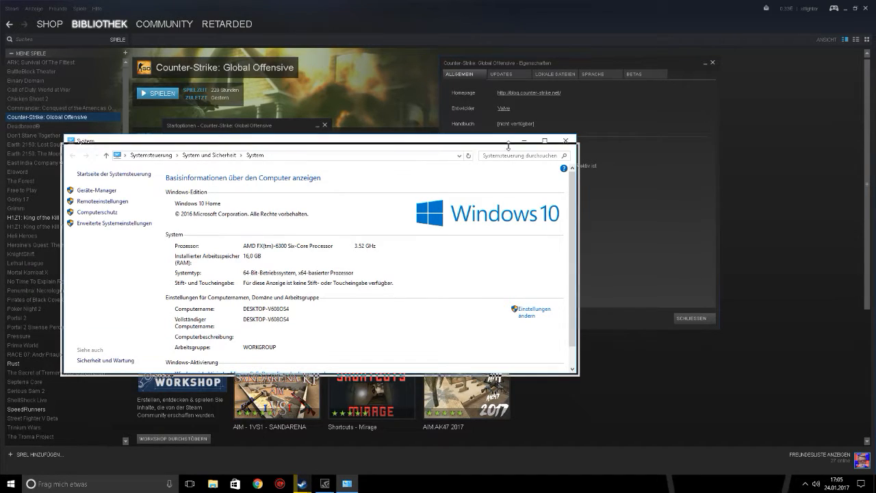
- Nudge the System window aside and launch Chrome from the taskbar
drag(308, 141, 308, 117)
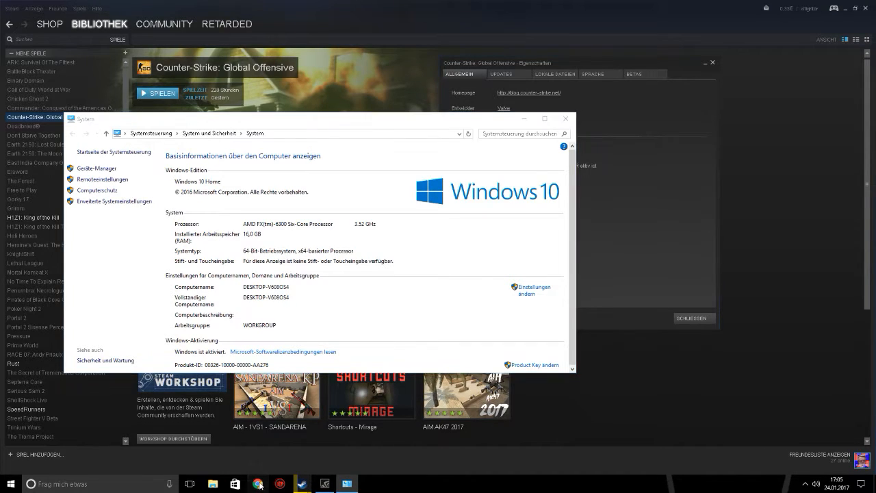
click(235, 483)
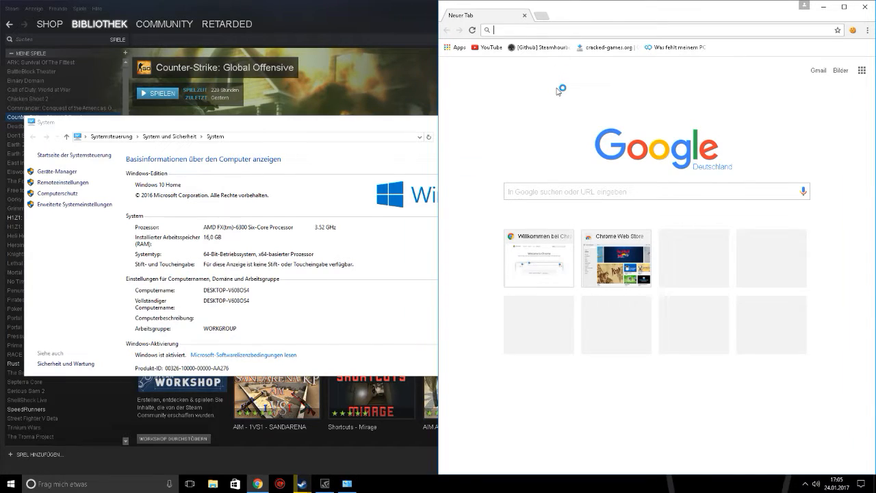
- Google the AMD FX-6300 six-core processor's threads and open the CPU-World specifications result
text(AMD)
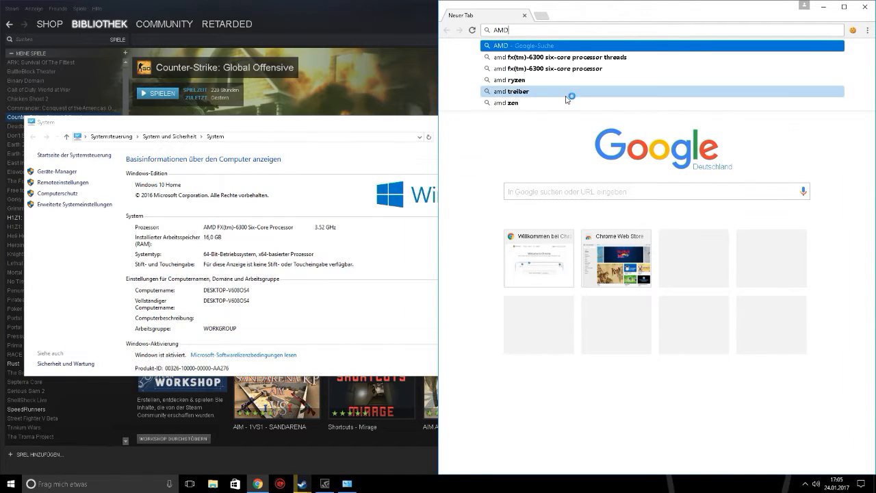
click(554, 69)
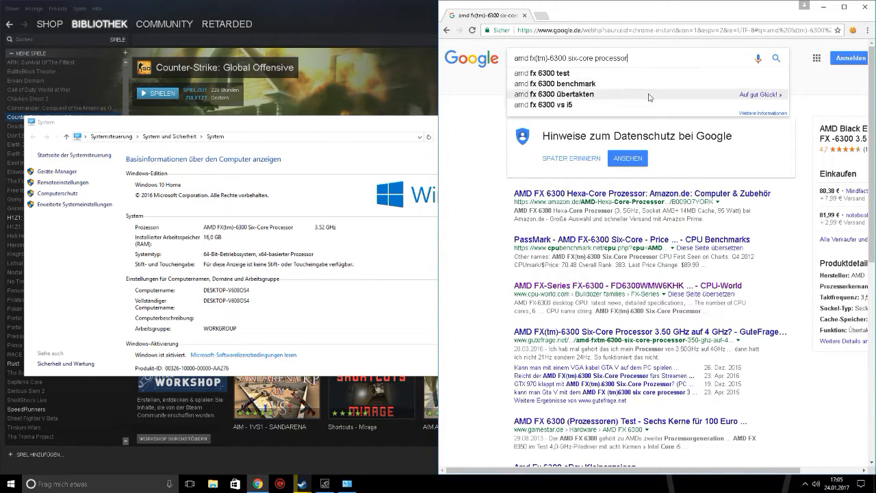
text(l)
text( threads)
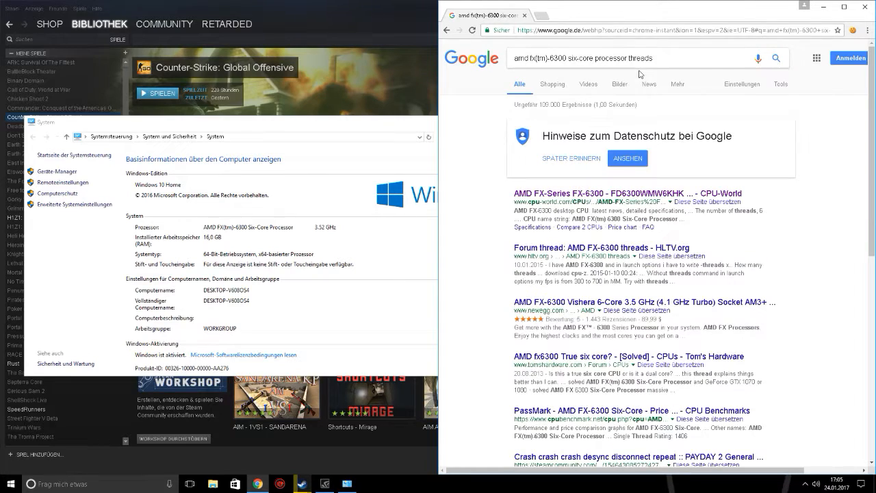
click(611, 193)
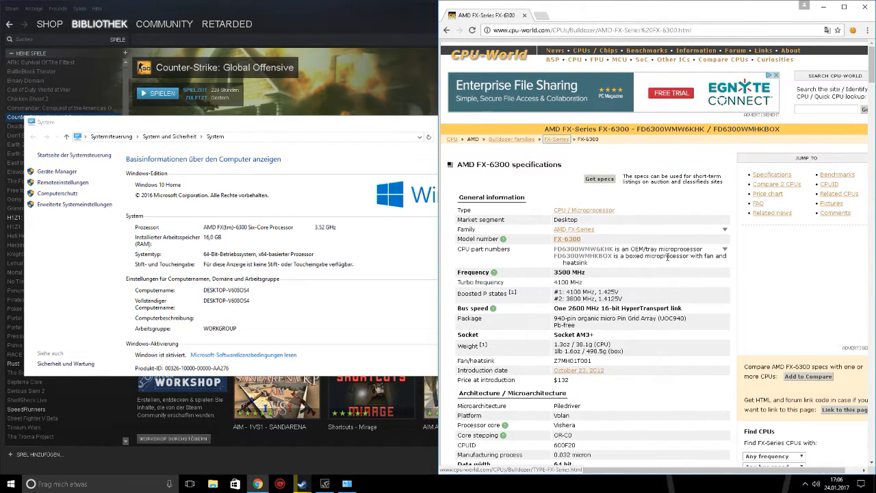
- Scroll the CPU-World FX-6300 page down to the cores and threads rows
scroll(down, 3)
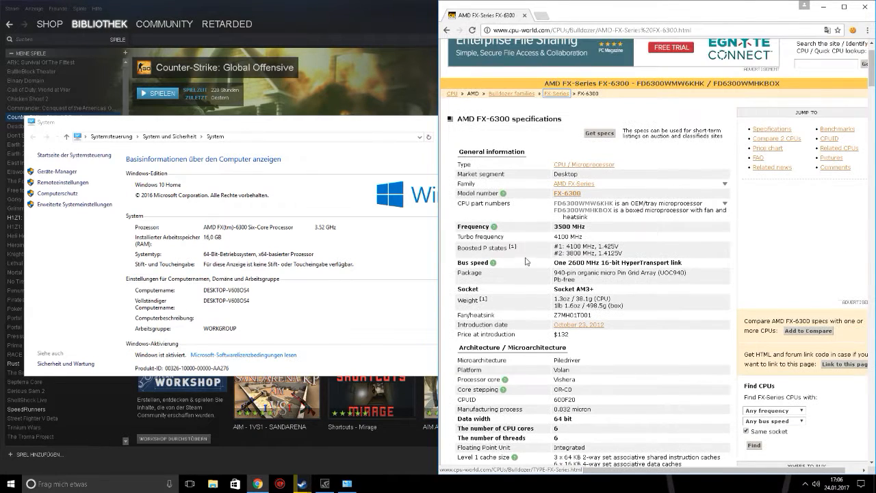
scroll(down, 3)
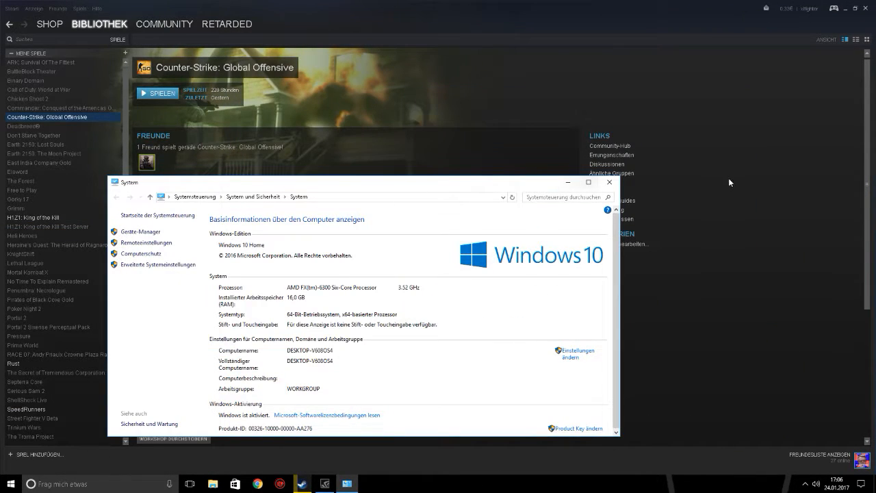
mouse_move(460, 194)
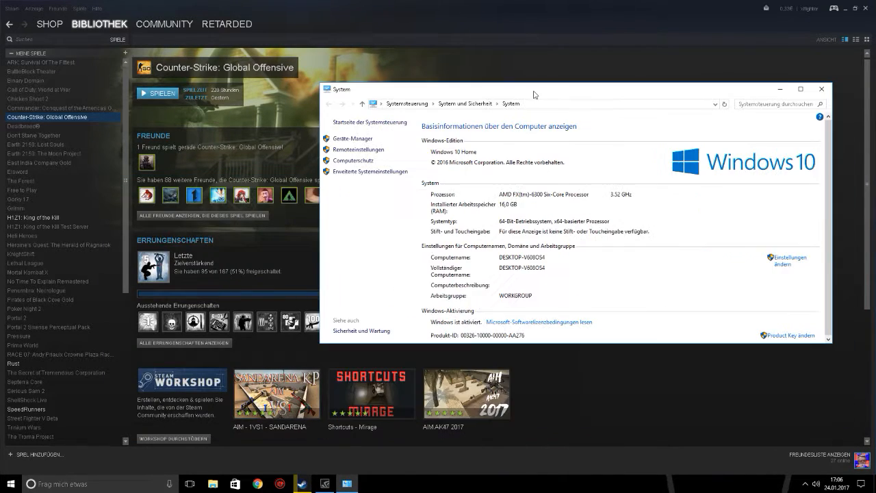
- Move the System window toward the right over Steam's Counter-Strike page
drag(533, 89, 505, 69)
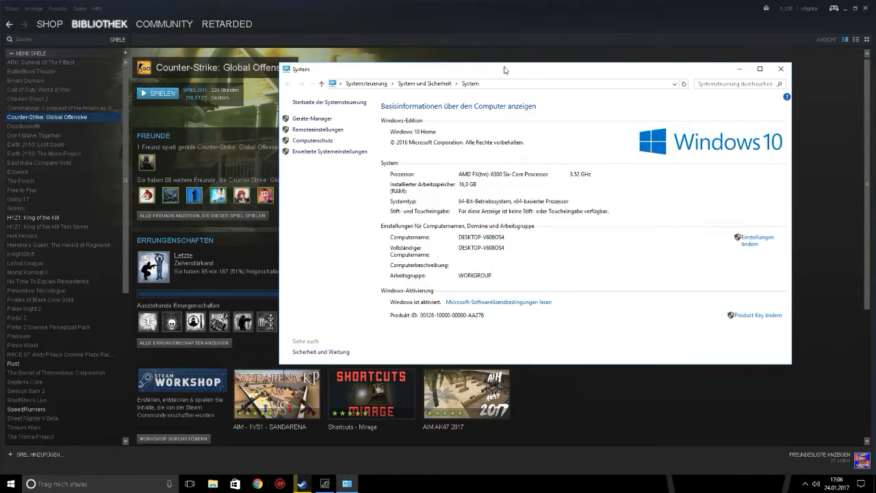